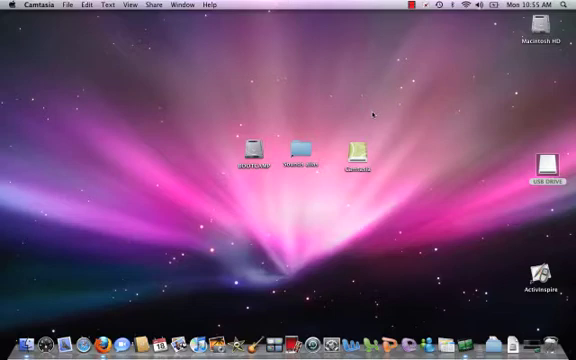
mouse_move(130, 224)
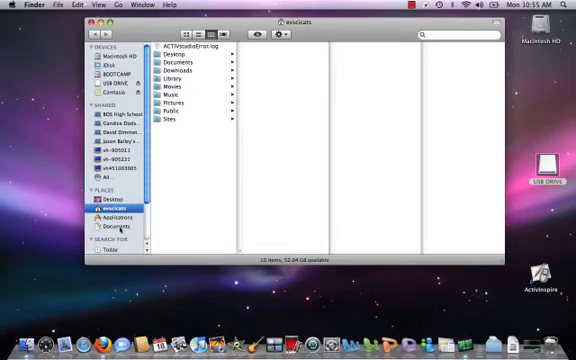
Navigate from Documents into the Activ Software folder toward My Flipcharts
click(116, 230)
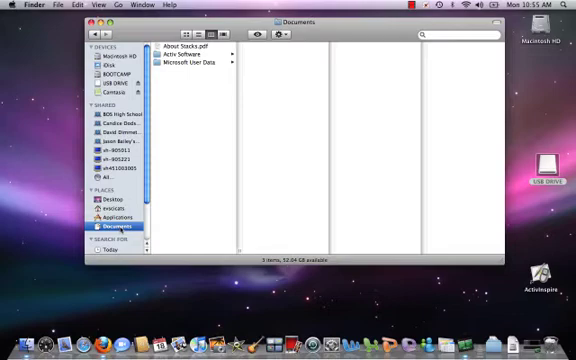
mouse_move(200, 137)
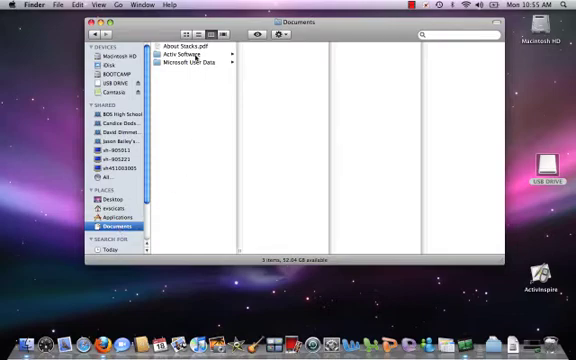
click(185, 51)
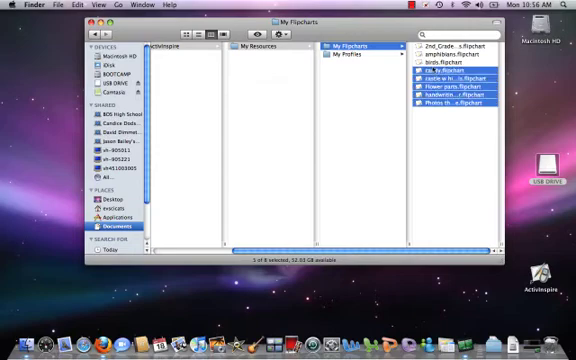
Select all eight flipchart files in My Flipcharts for copying
key(cmd+a)
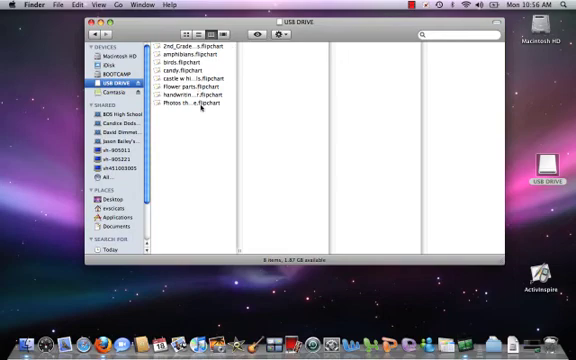
click(190, 104)
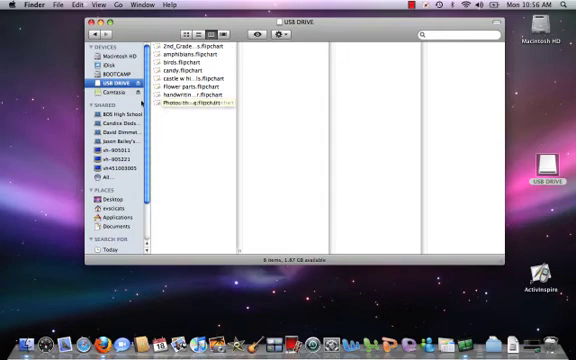